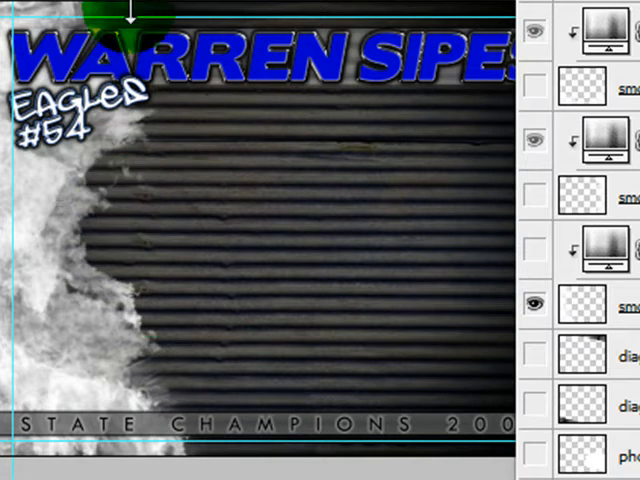
pyautogui.moveTo(16, 16)
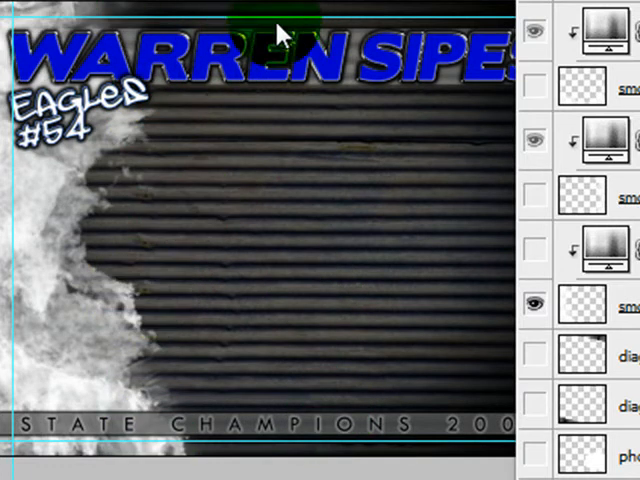
# Step: Hide the 'text option 1' player-name group and peek inside the bottom text group
pyautogui.click(230, 250)
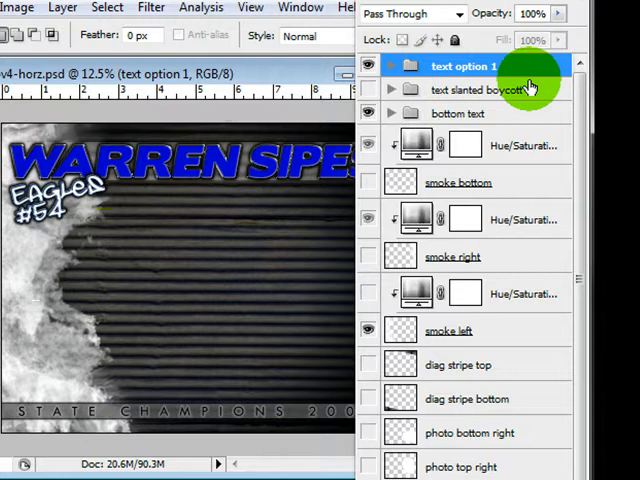
pyautogui.moveTo(528, 72)
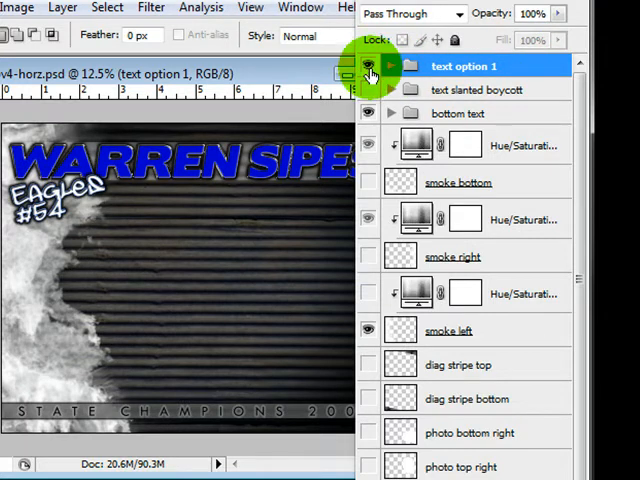
pyautogui.click(368, 66)
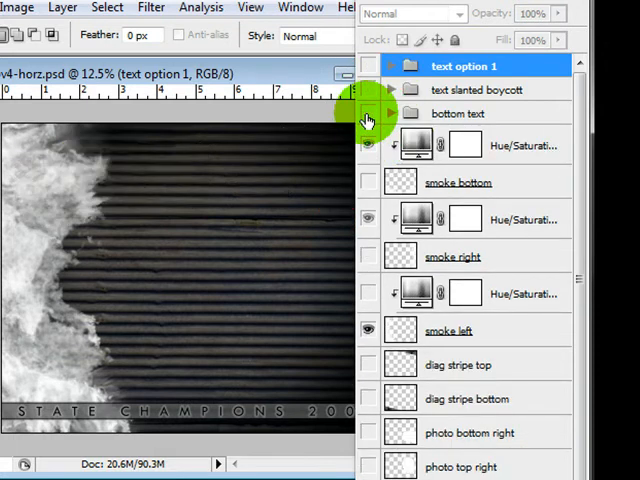
pyautogui.click(392, 112)
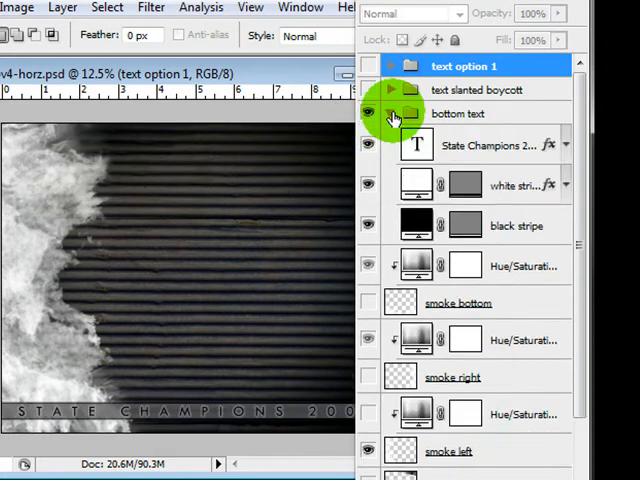
pyautogui.click(392, 112)
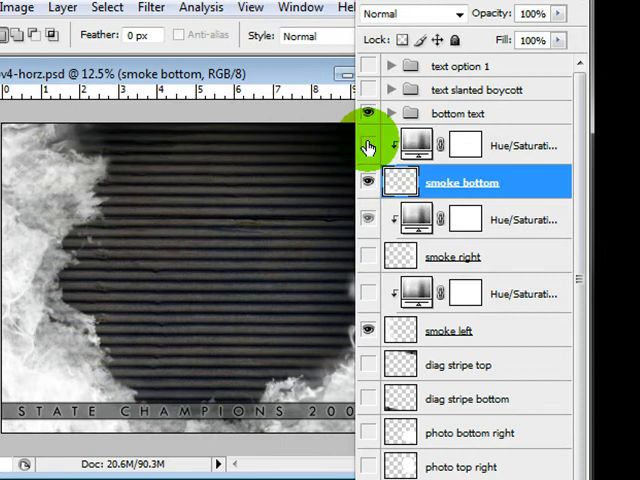
# Step: Show the bottom smoke layer and enable its Hue/Saturation adjustment for a red tint
pyautogui.click(370, 144)
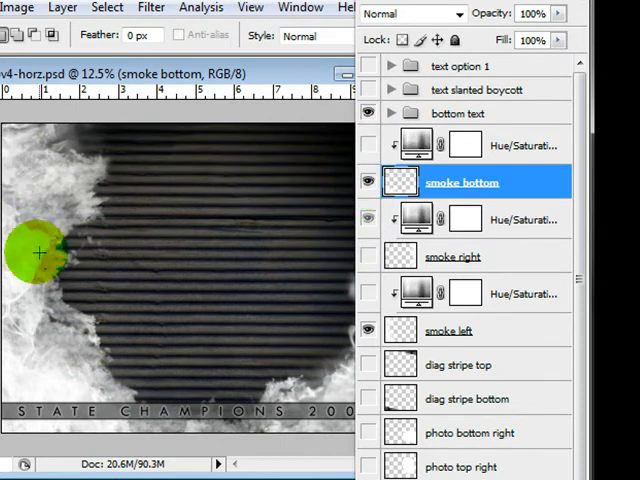
pyautogui.click(370, 182)
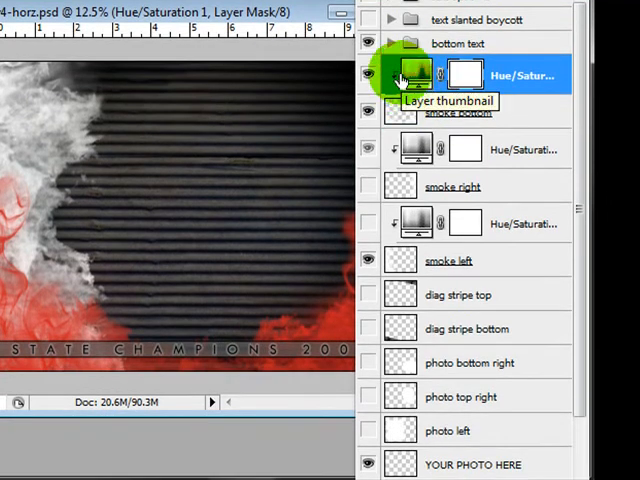
pyautogui.doubleClick(412, 76)
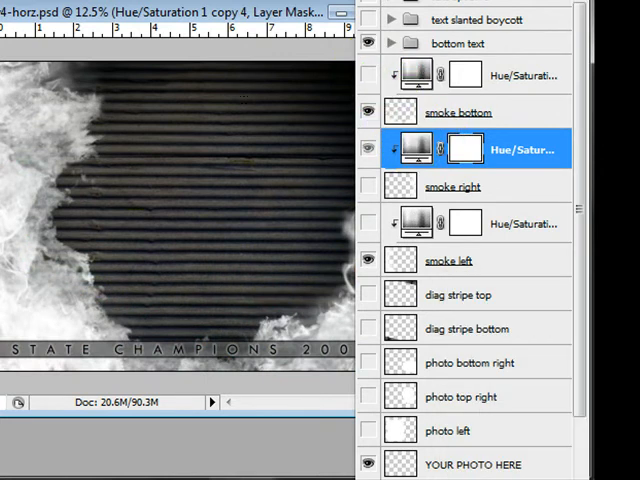
pyautogui.click(368, 260)
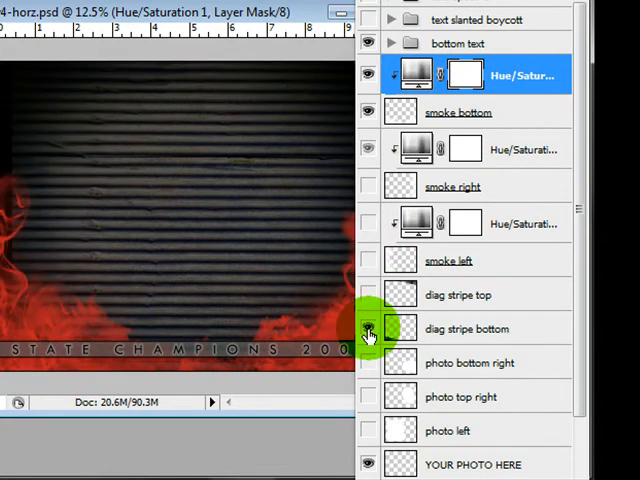
pyautogui.click(466, 304)
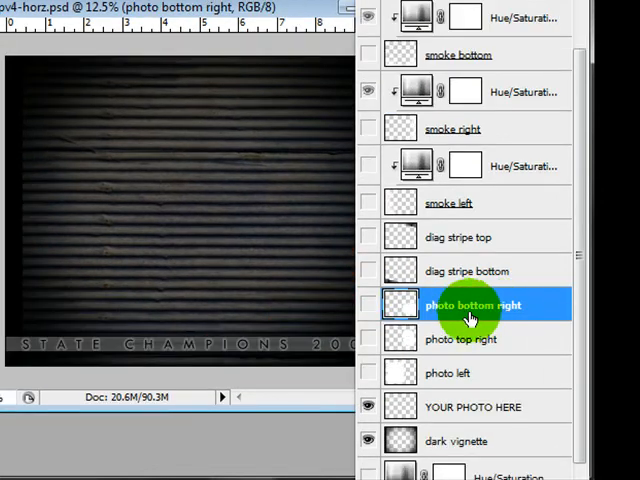
pyautogui.click(368, 304)
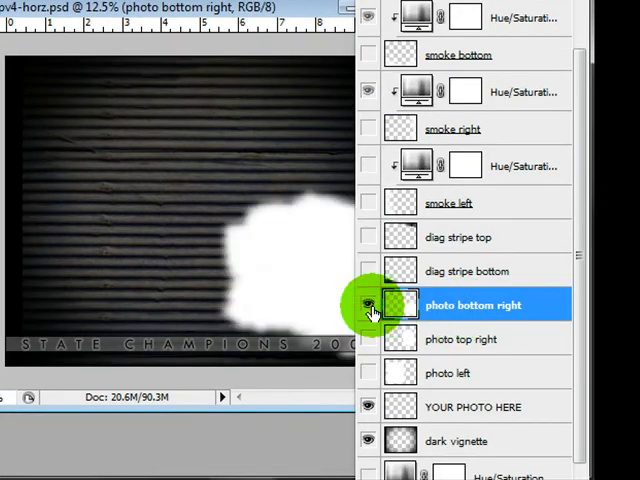
pyautogui.click(368, 304)
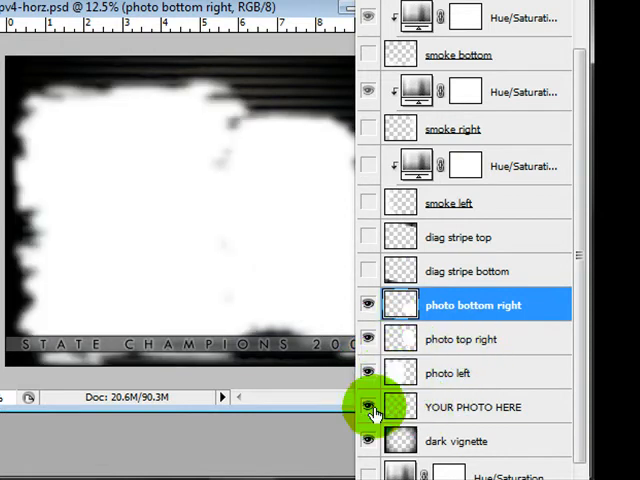
pyautogui.click(368, 304)
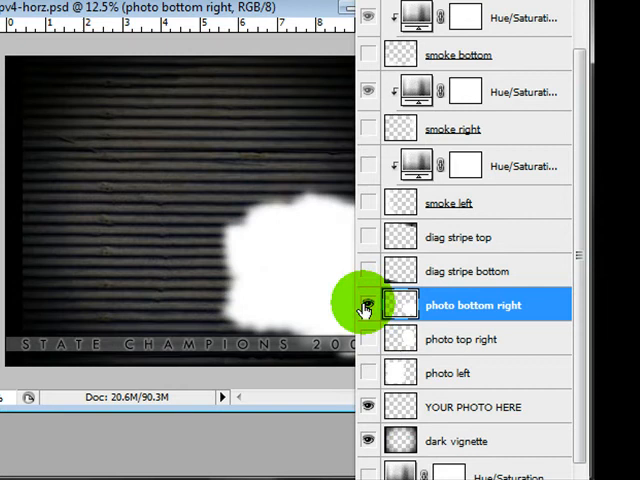
pyautogui.click(368, 304)
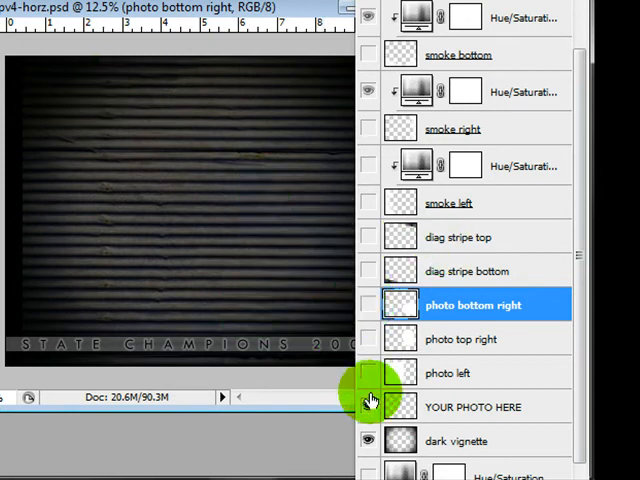
pyautogui.click(368, 406)
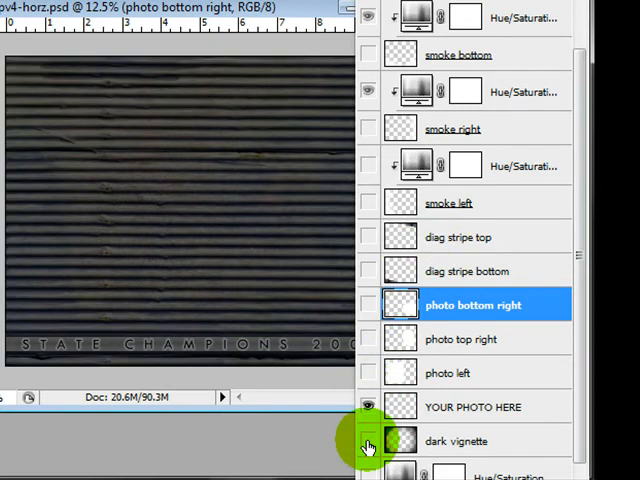
pyautogui.click(368, 448)
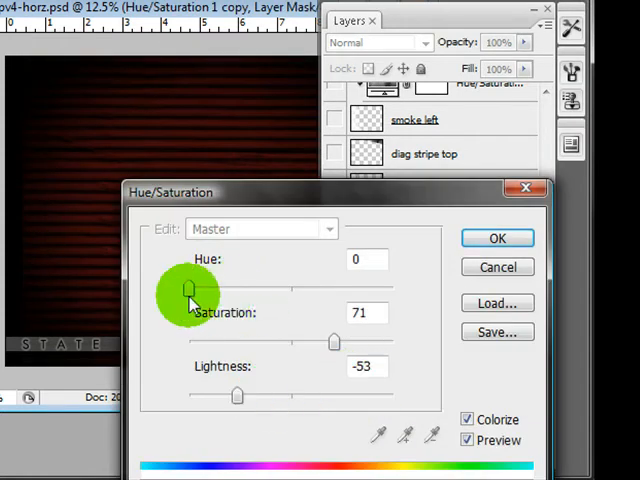
# Step: Drop the red background colorize and make the YOUR PHOTO HERE layer visible
pyautogui.click(496, 238)
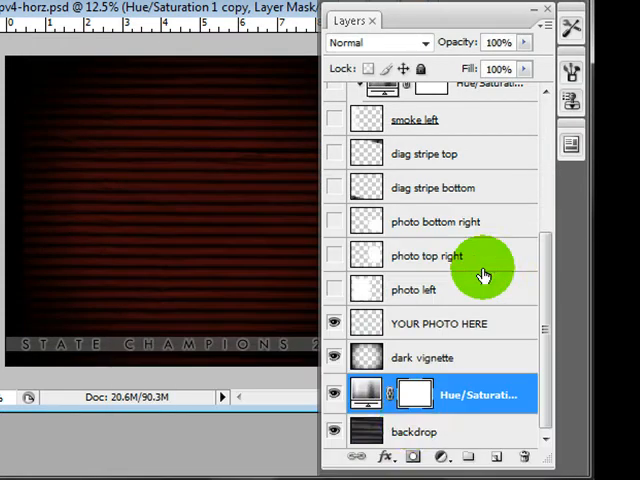
pyautogui.click(440, 324)
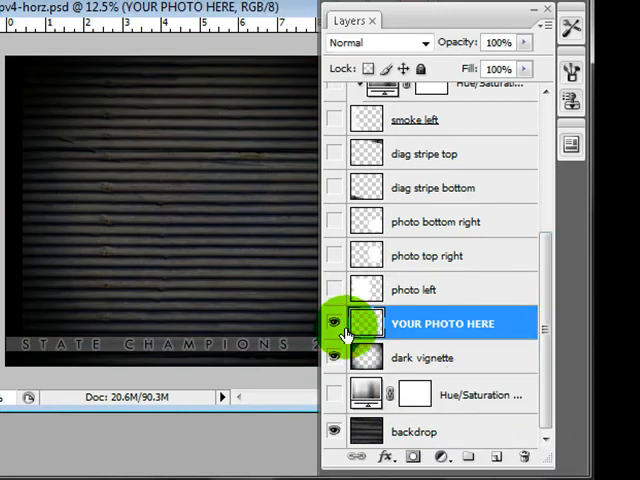
pyautogui.click(334, 324)
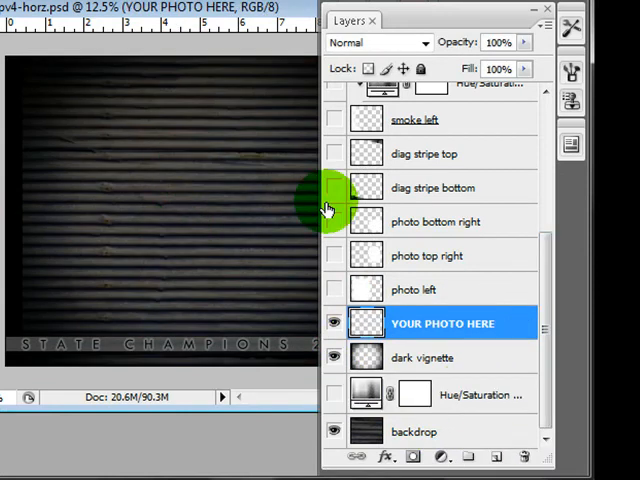
pyautogui.moveTo(460, 290)
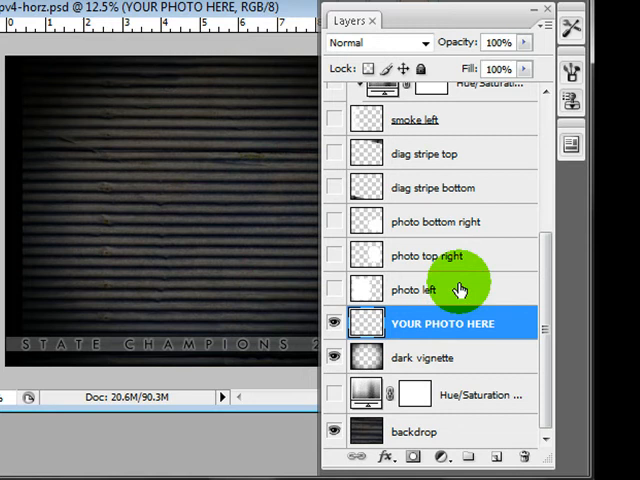
pyautogui.click(418, 292)
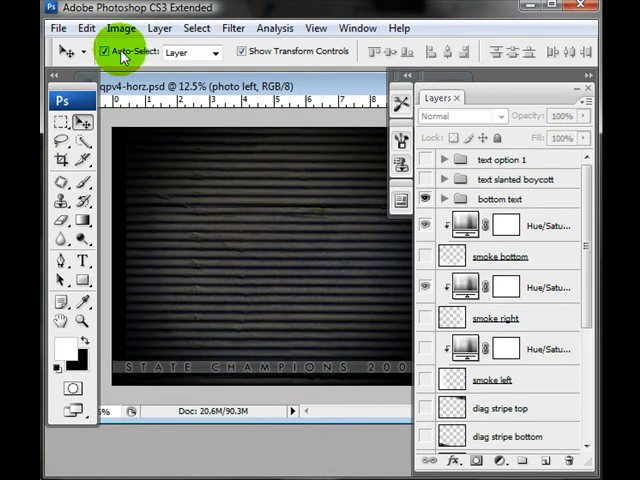
pyautogui.moveTo(284, 58)
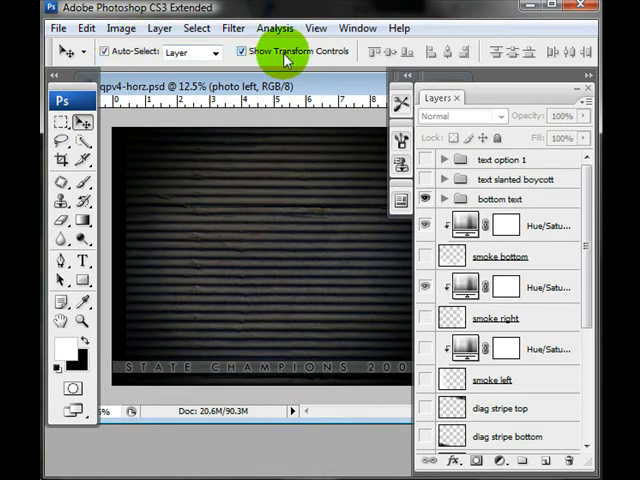
pyautogui.moveTo(284, 50)
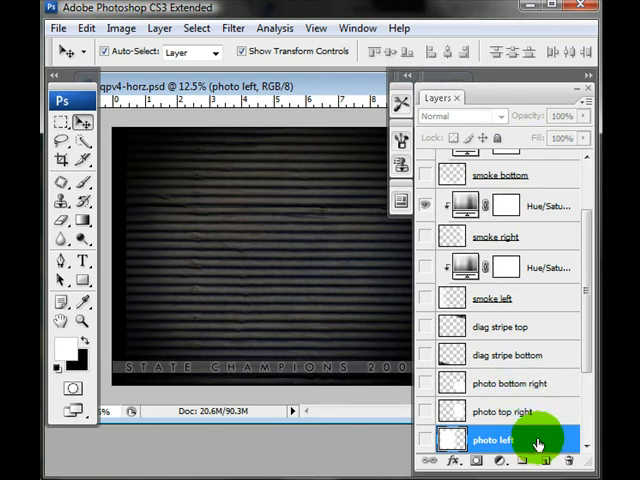
# Step: Turn on the red smoke layer so wisps show around the player photo's edges
pyautogui.scroll(-3)
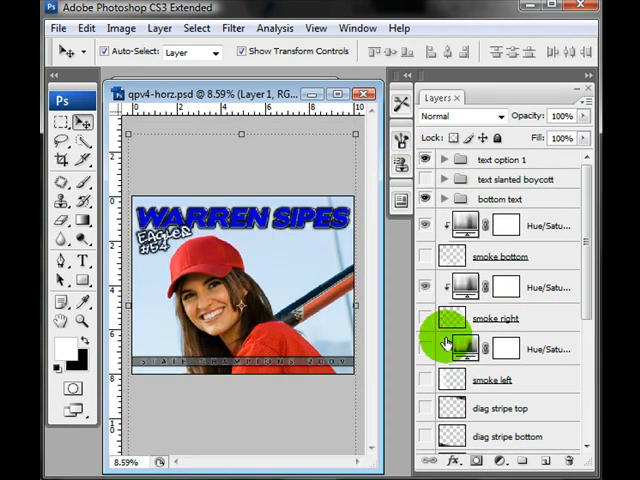
pyautogui.click(428, 318)
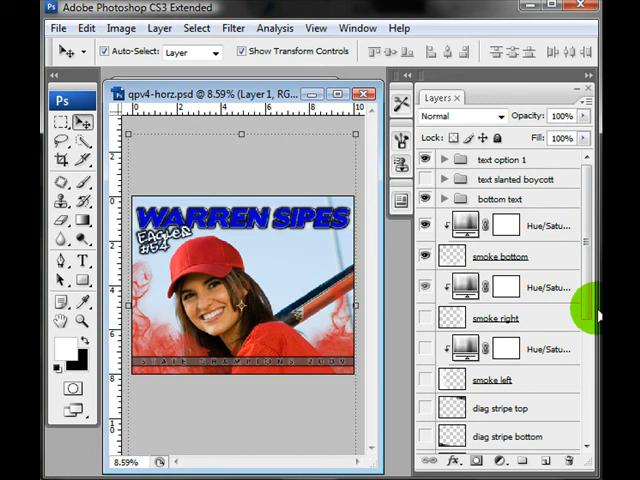